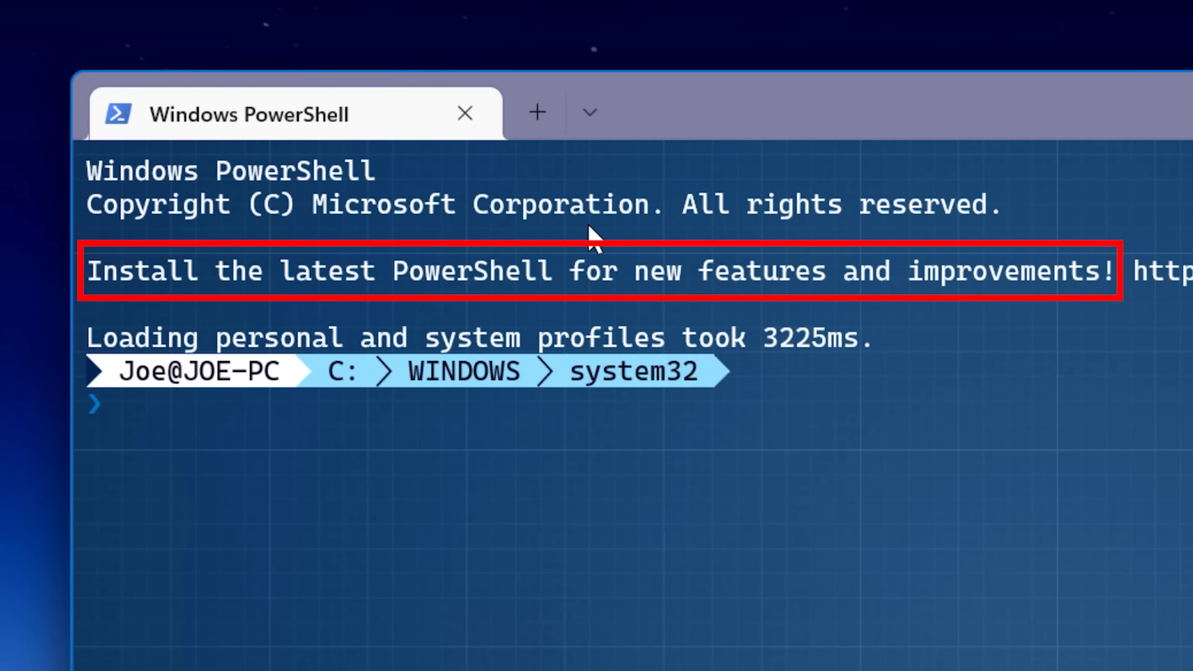
mouse_move(1087, 320)
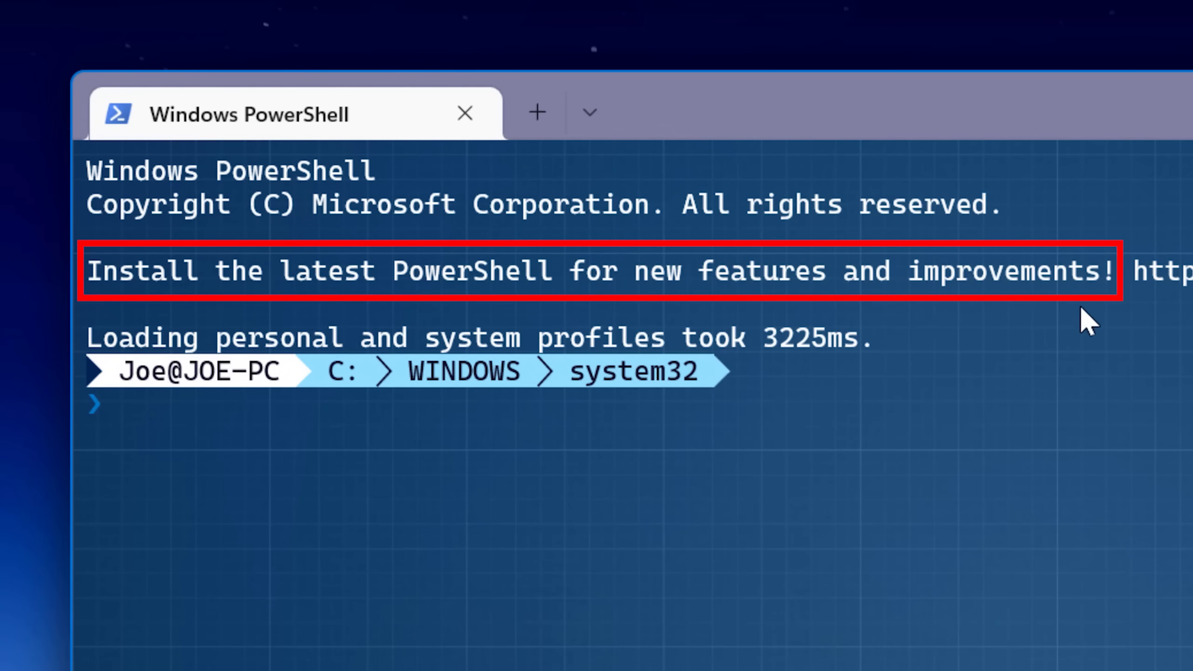